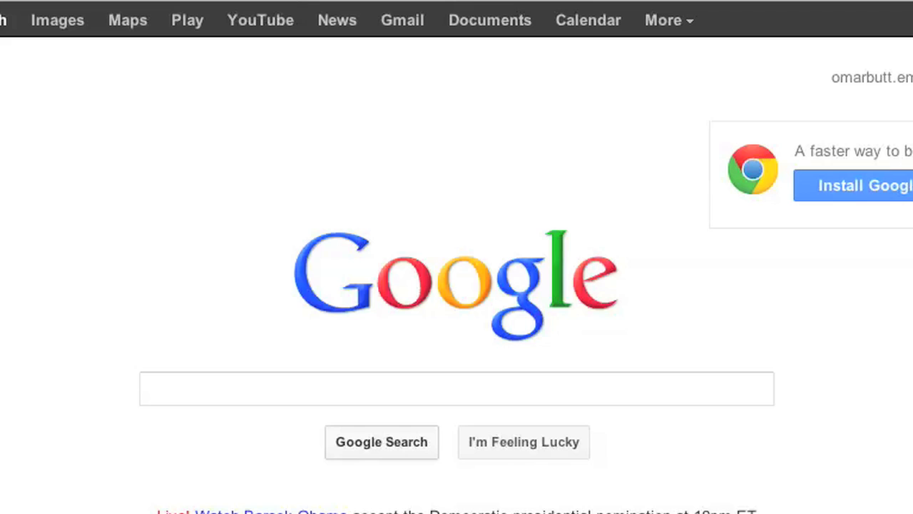
Step: Put focus in the empty Google search box
click(457, 388)
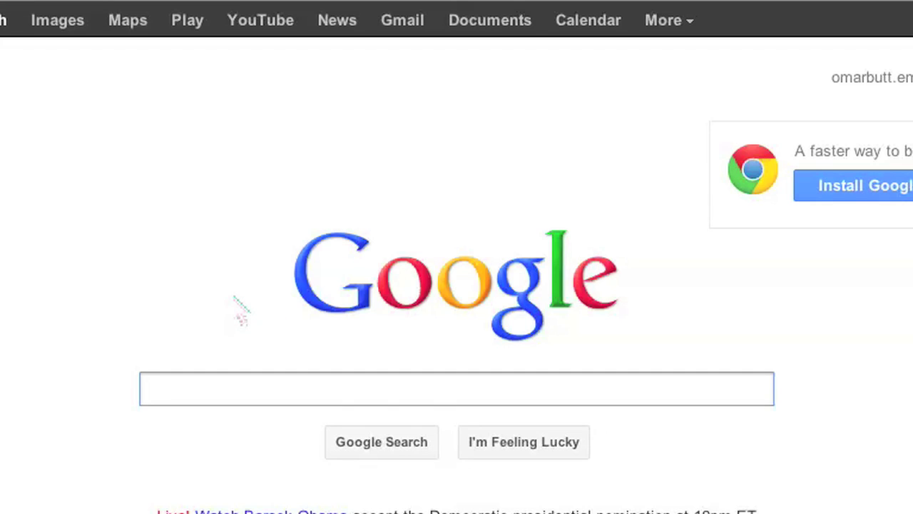
click(457, 389)
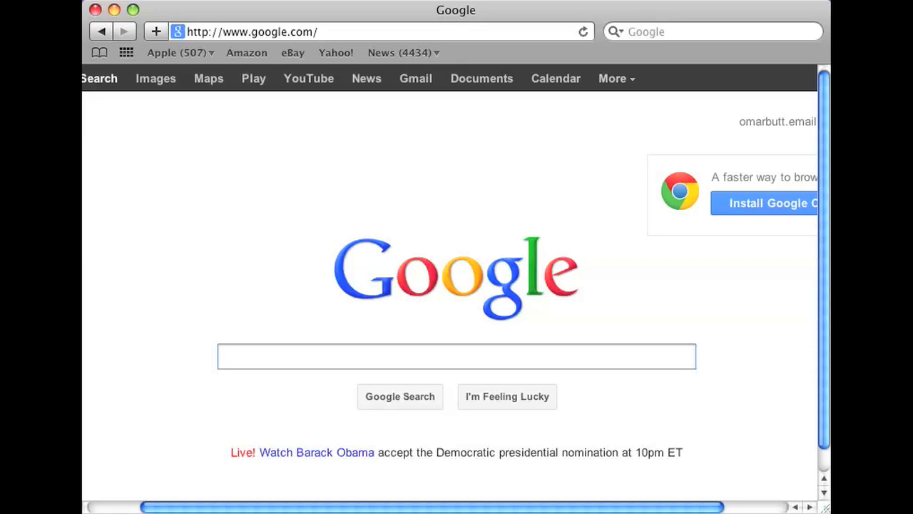
click(456, 356)
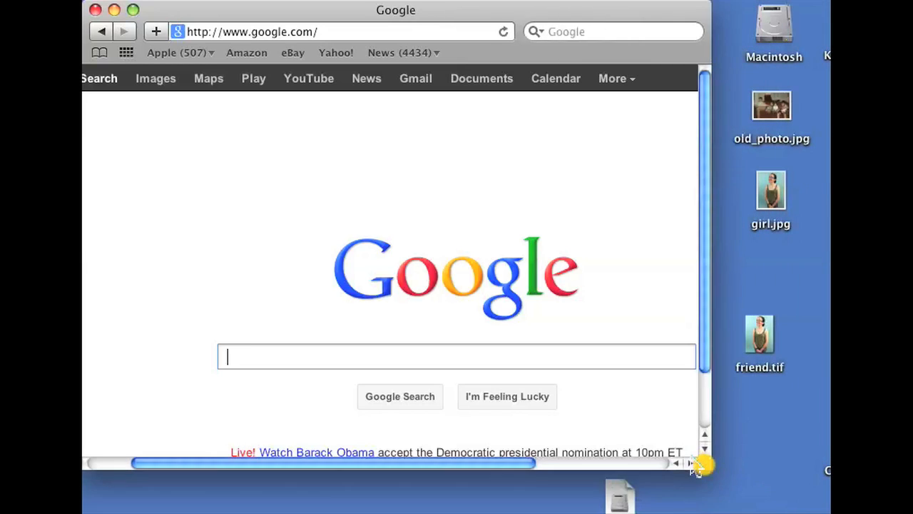
Step: Shrink the Safari window from its bottom-right corner, keeping the full Google logo visible beside the desktop files
drag(706, 464, 532, 350)
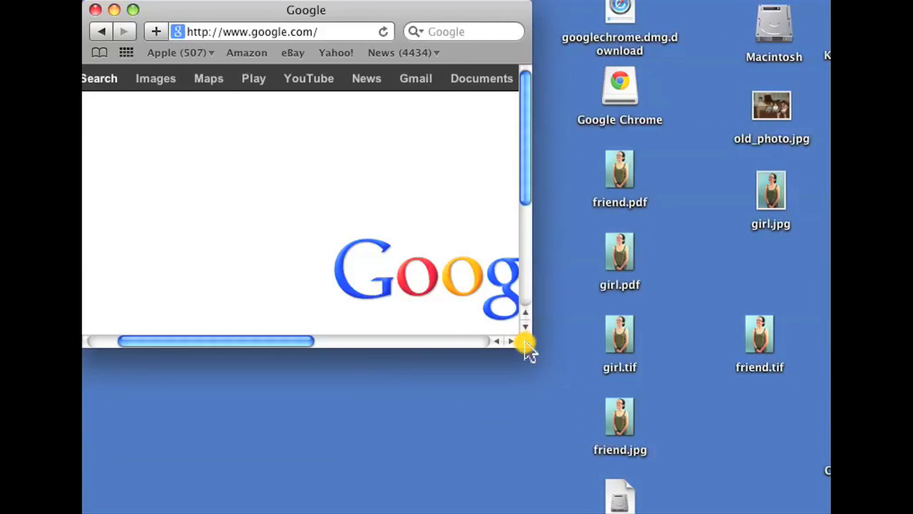
drag(526, 347, 534, 301)
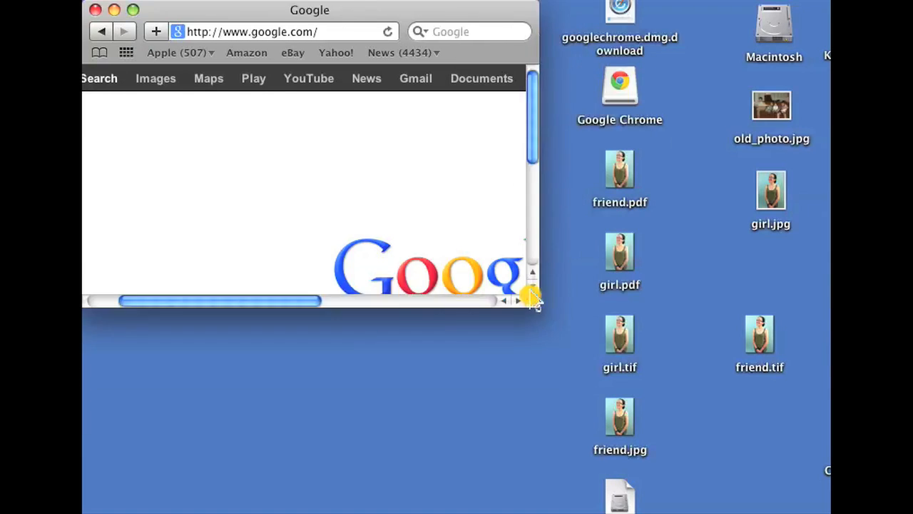
drag(534, 299, 571, 373)
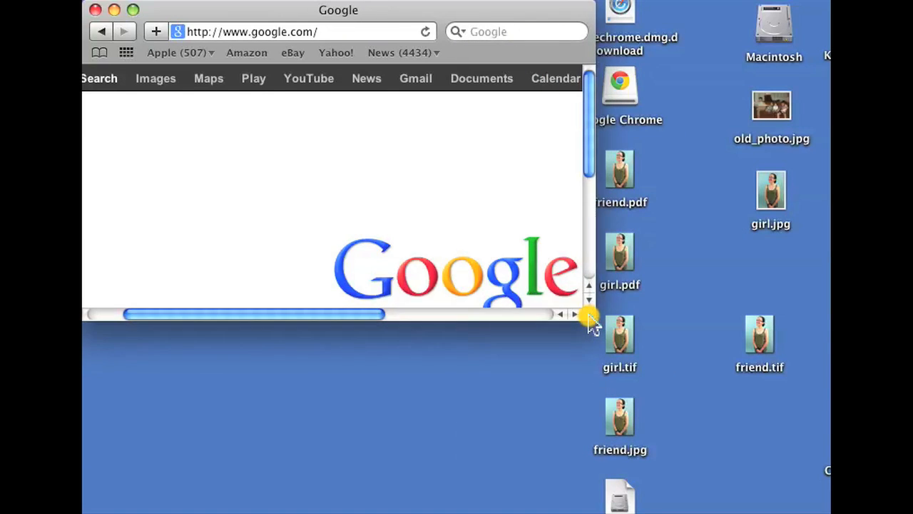
scroll(down, 3)
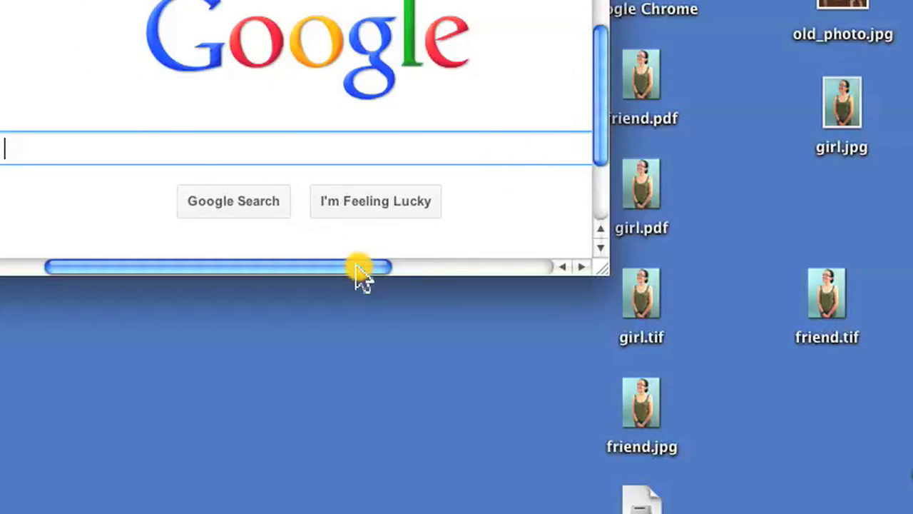